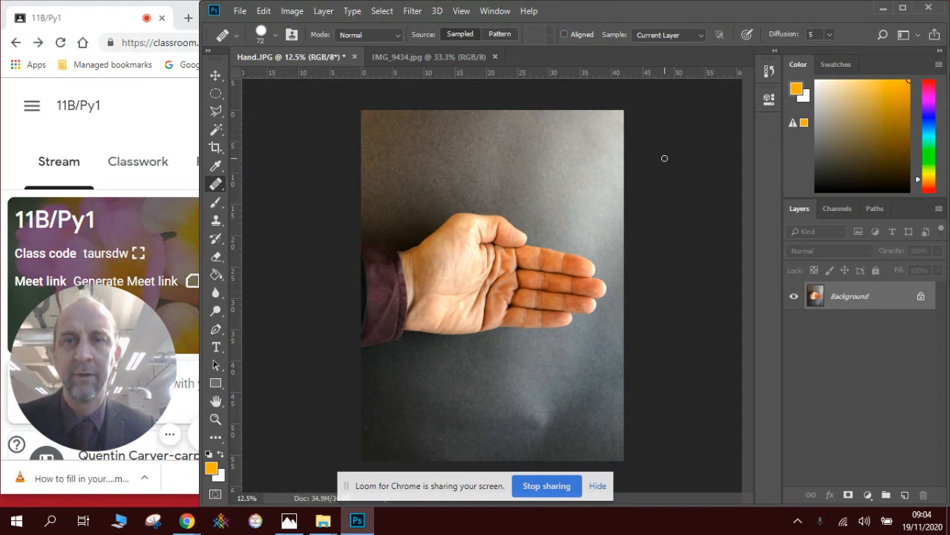
Rotate the hand photo 90° counter-clockwise from the Image menu so the fingers point up.
{"action": "left_click", "coordinate": [291, 10]}
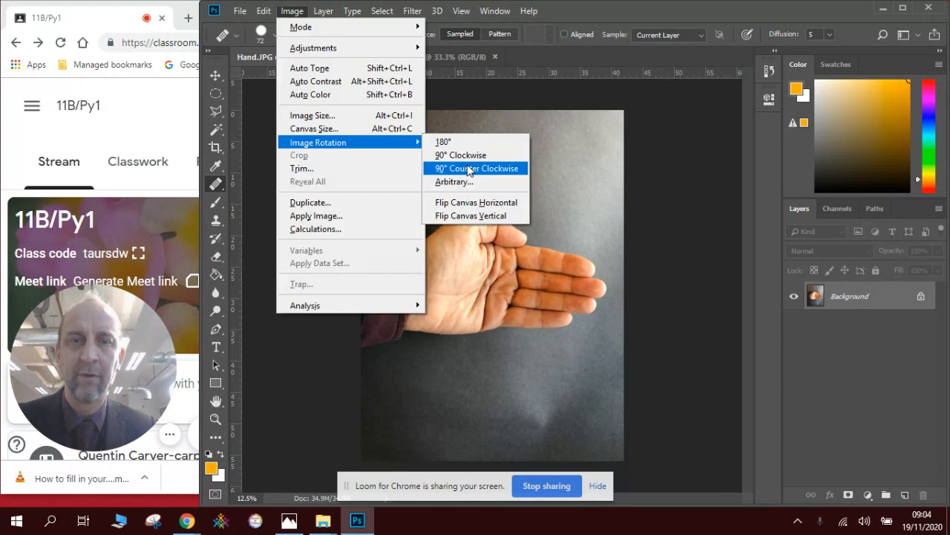
{"action": "left_click", "coordinate": [472, 167]}
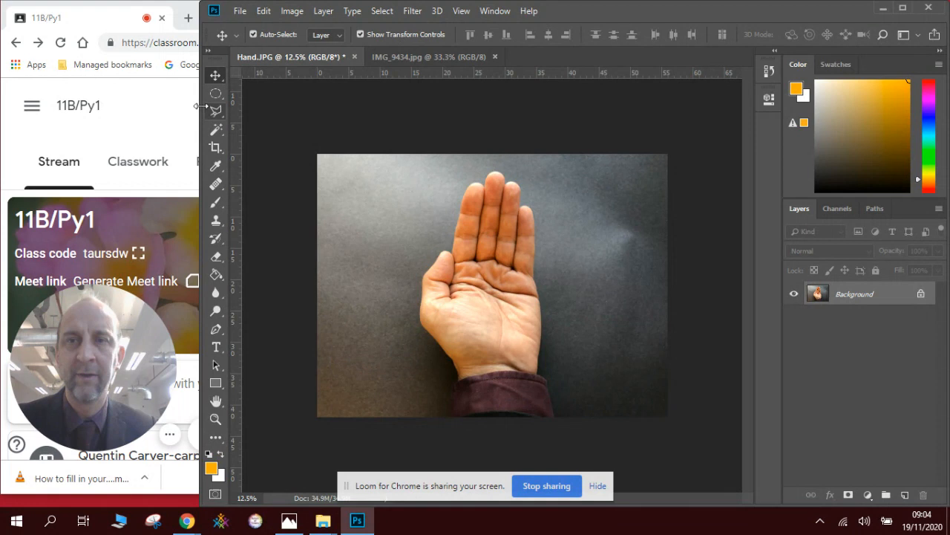
Cut out the hand, duplicate and flip it horizontally, and fill a black background layer.
{"action": "left_click", "coordinate": [215, 111]}
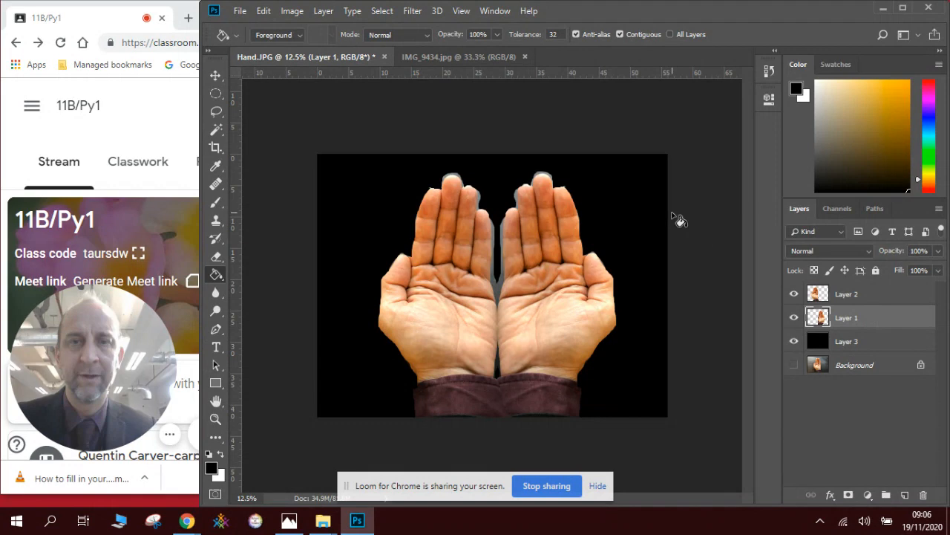
Apply Black & White to the hand layers, then switch to the IMG_9434.jpg landscape tab.
{"action": "left_click", "coordinate": [292, 10]}
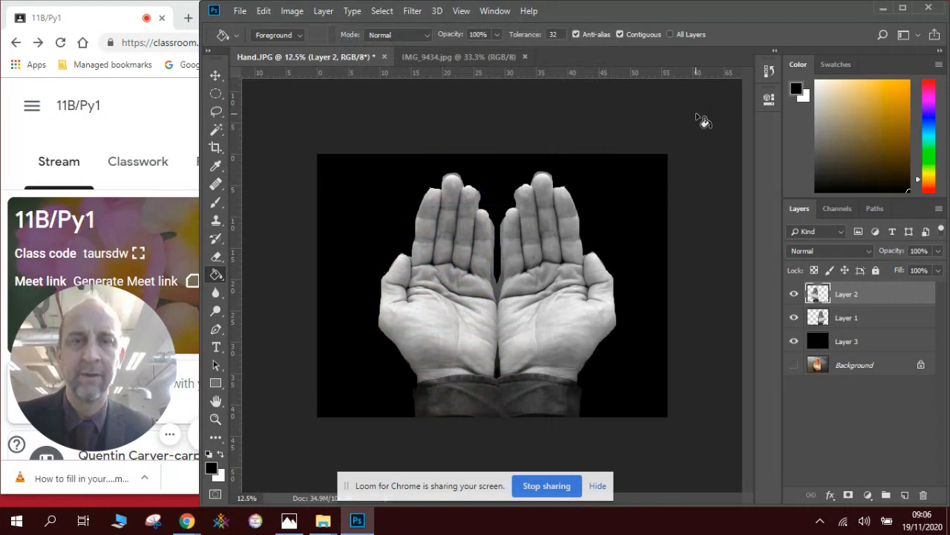
{"action": "left_click", "coordinate": [458, 57]}
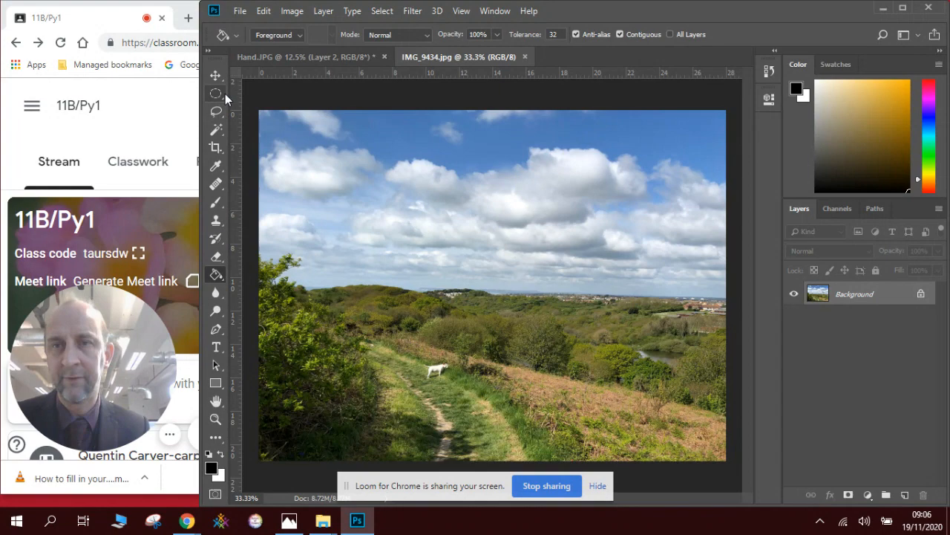
Marquee-select a large rectangle of the landscape and paste it into Hand.JPG.
{"action": "left_click_drag", "start_coordinate": [292, 130], "coordinate": [637, 403]}
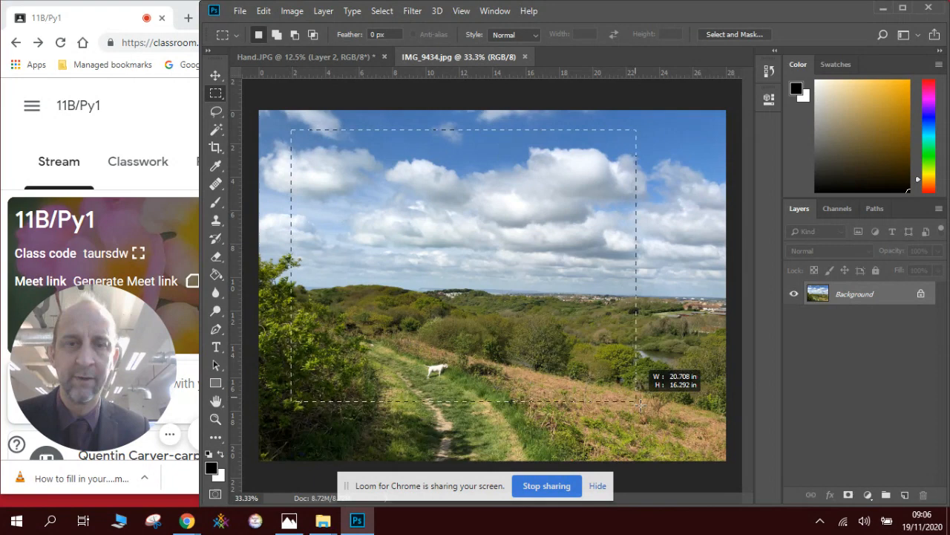
{"action": "left_click_drag", "start_coordinate": [640, 406], "coordinate": [668, 414]}
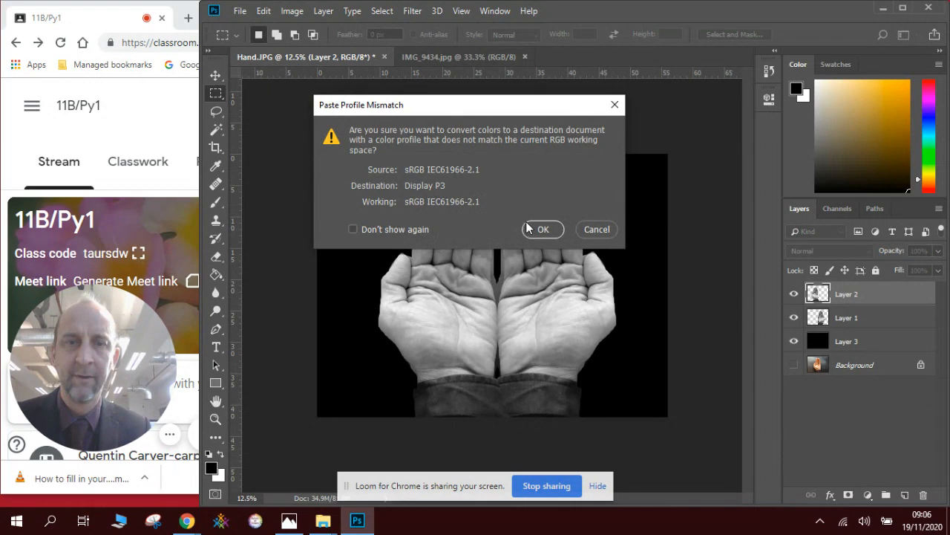
Accept the profile mismatch, set Layer 4 to 47% opacity, and scale it over the hands.
{"action": "left_click", "coordinate": [542, 229]}
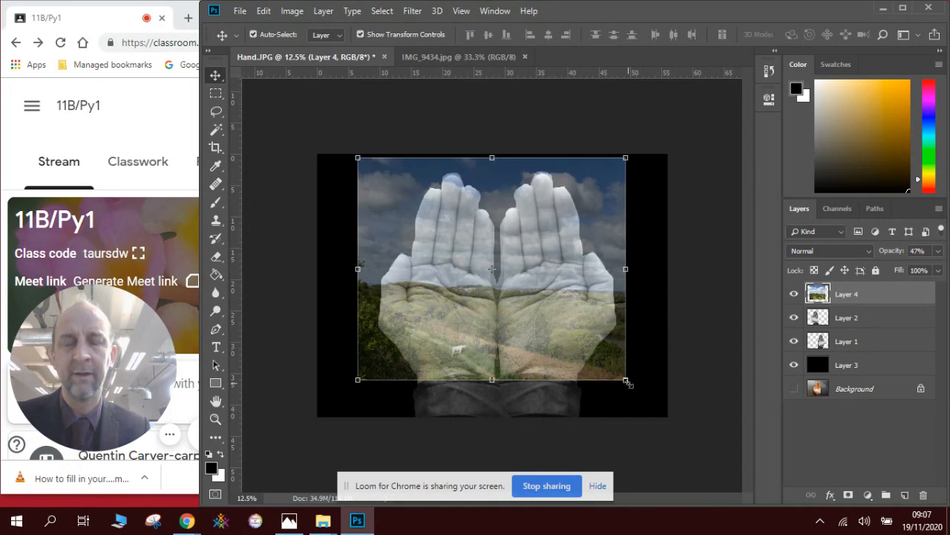
{"action": "mouse_move", "coordinate": [869, 323]}
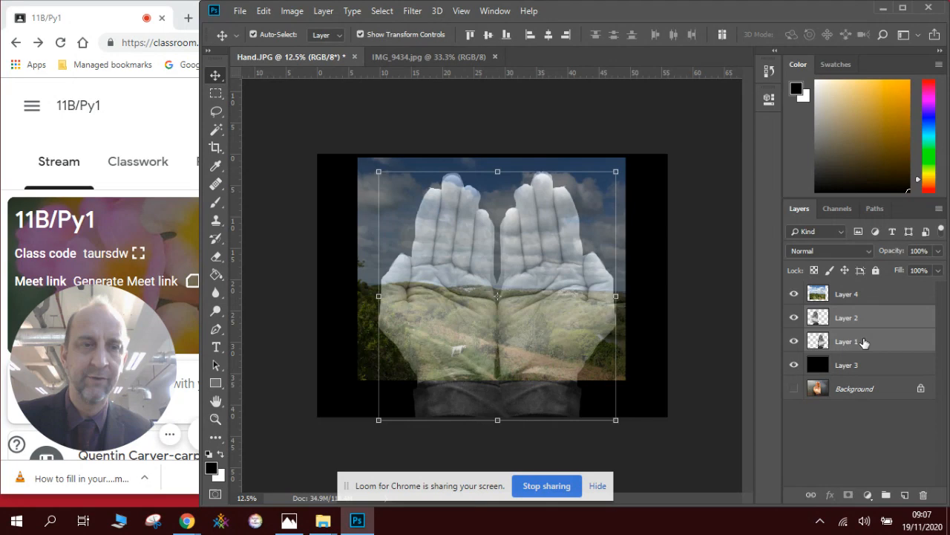
Merge the two hand layers, hide Layer 4, and Magic Wand the black surround.
{"action": "right_click", "coordinate": [861, 340]}
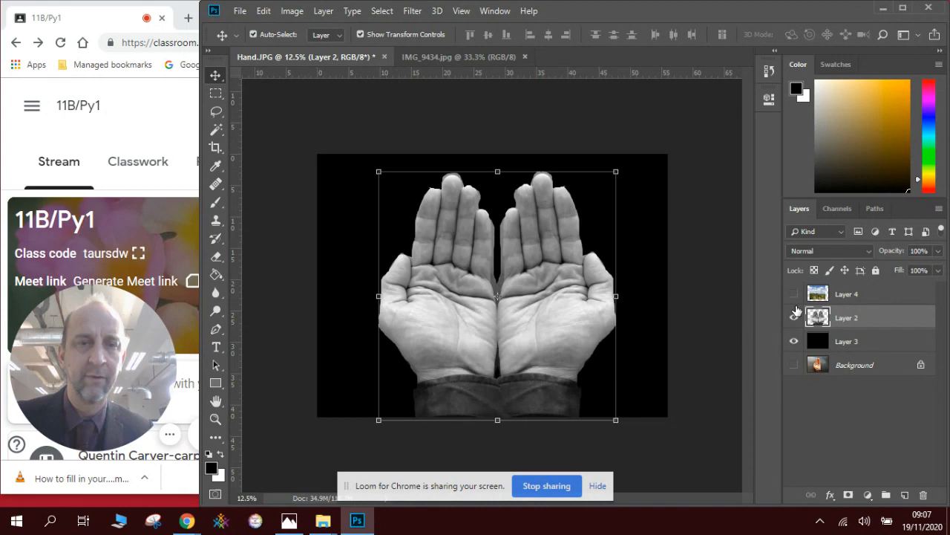
{"action": "left_click", "coordinate": [793, 317]}
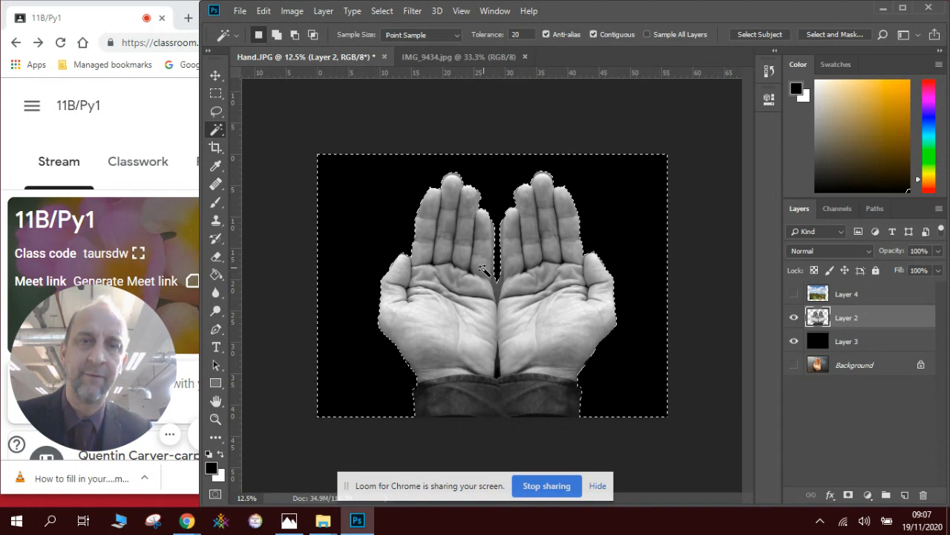
Show and select Layer 4, delete outside the hands, and set Multiply at 100% opacity.
{"action": "left_click", "coordinate": [796, 293]}
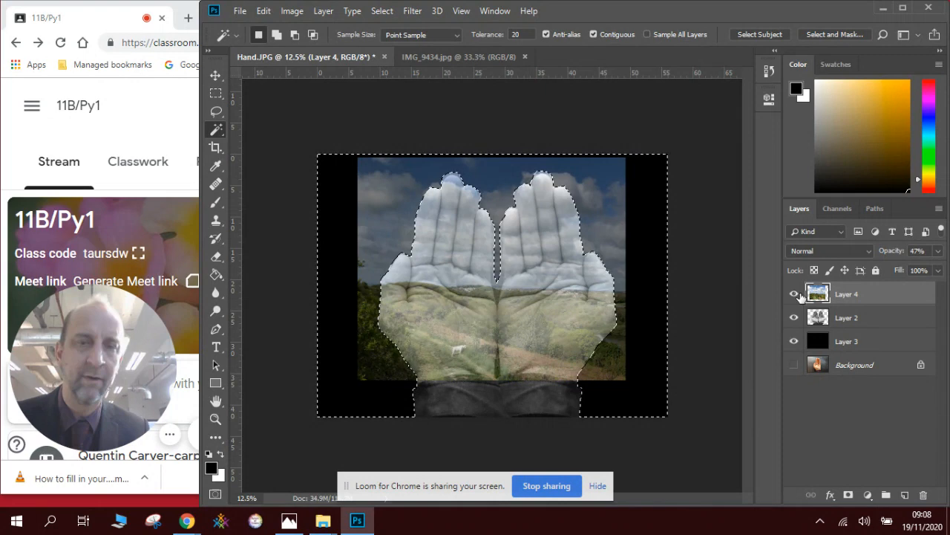
{"action": "left_click", "coordinate": [795, 293]}
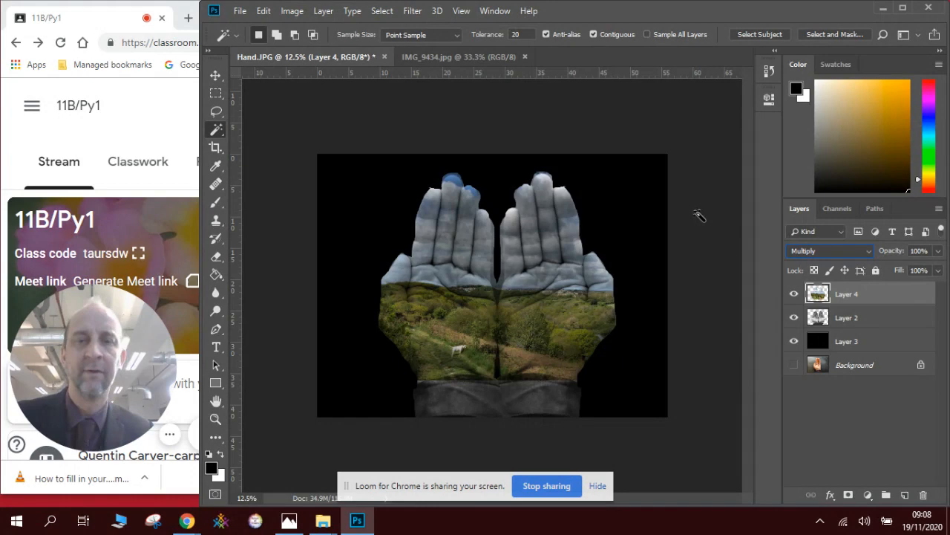
Apply Image > Adjustments > Black & White to the landscape layer, Layer 4.
{"action": "left_click", "coordinate": [292, 11]}
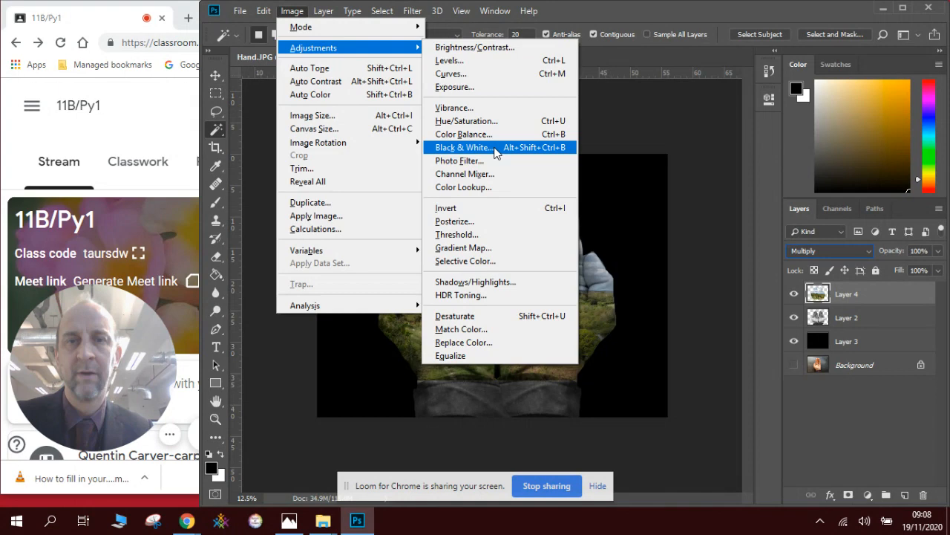
{"action": "left_click", "coordinate": [461, 147]}
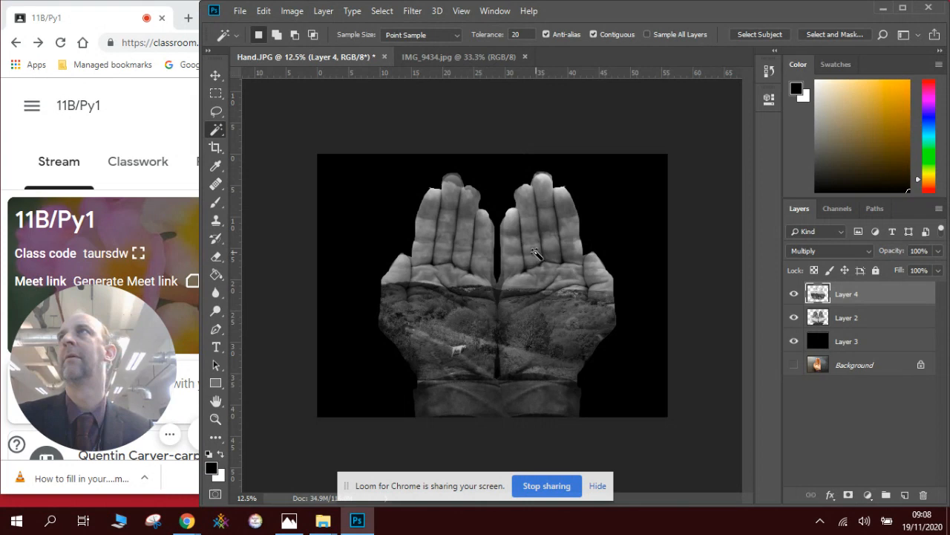